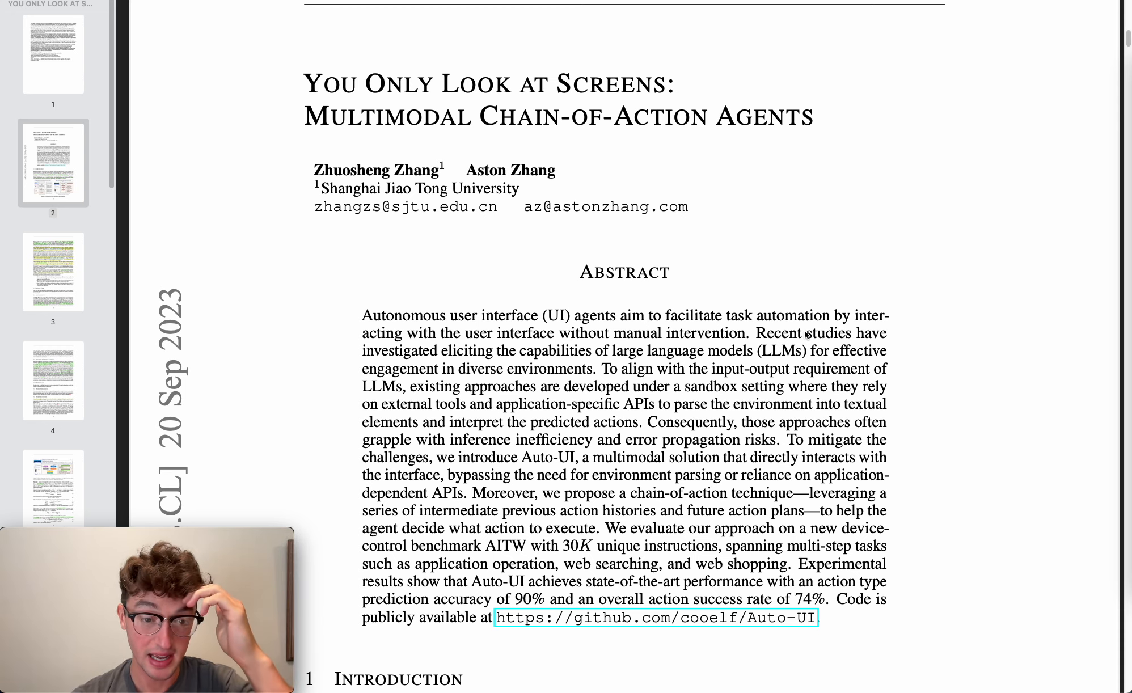
scroll(down, 3)
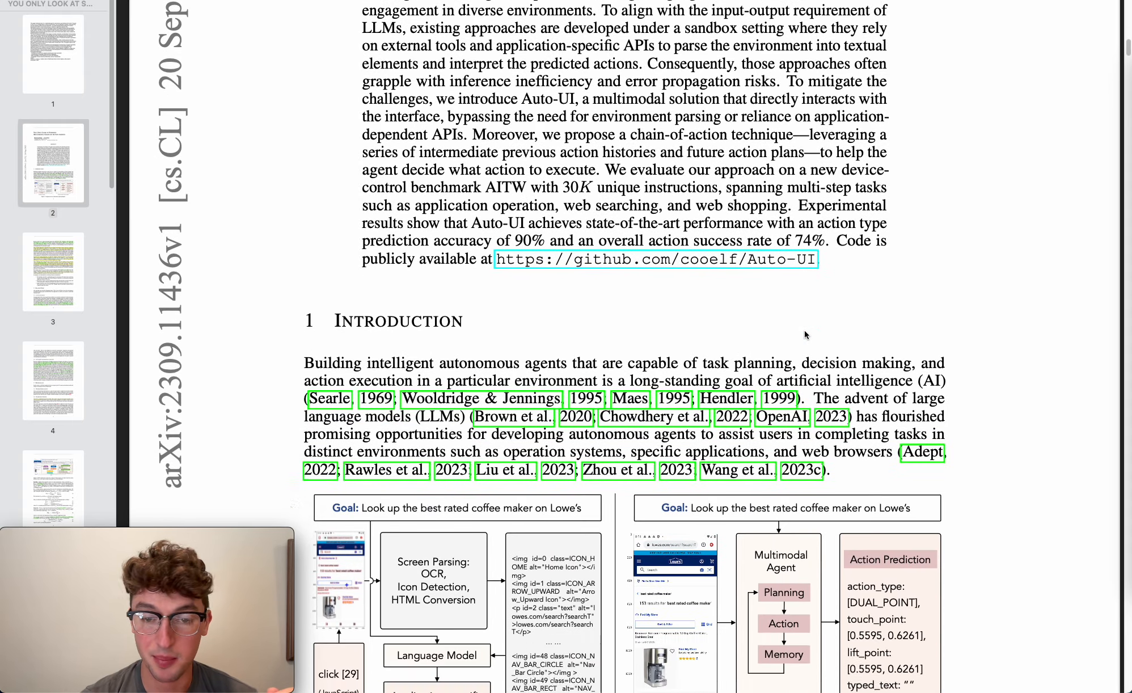
scroll(down, 3)
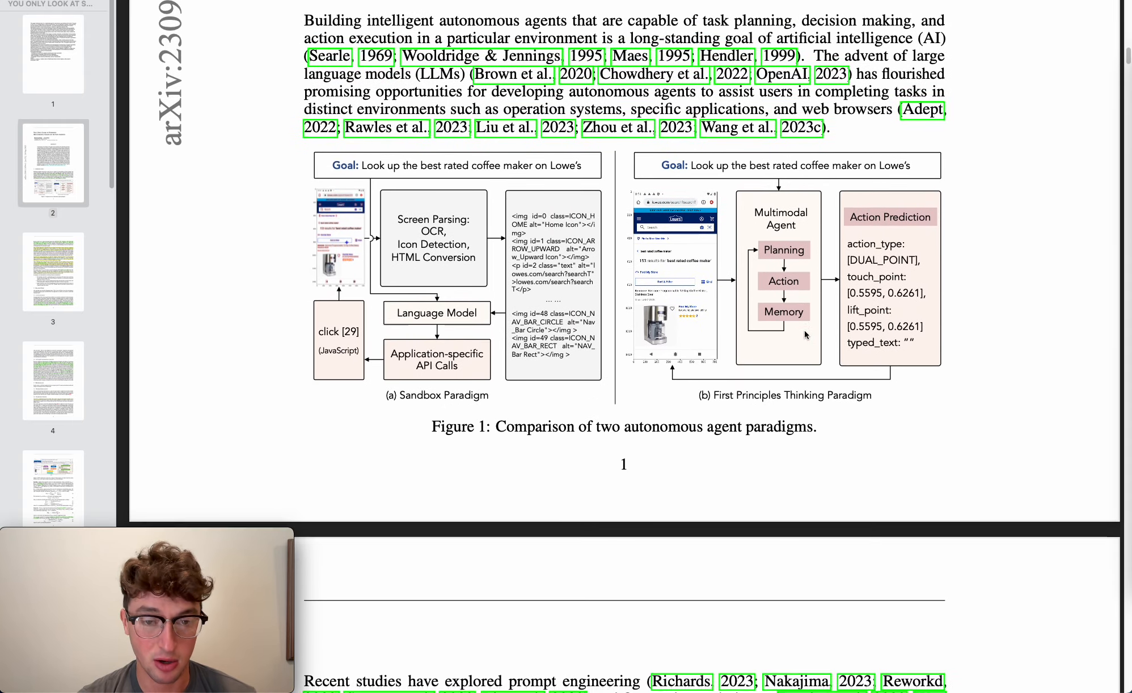
scroll(down, 3)
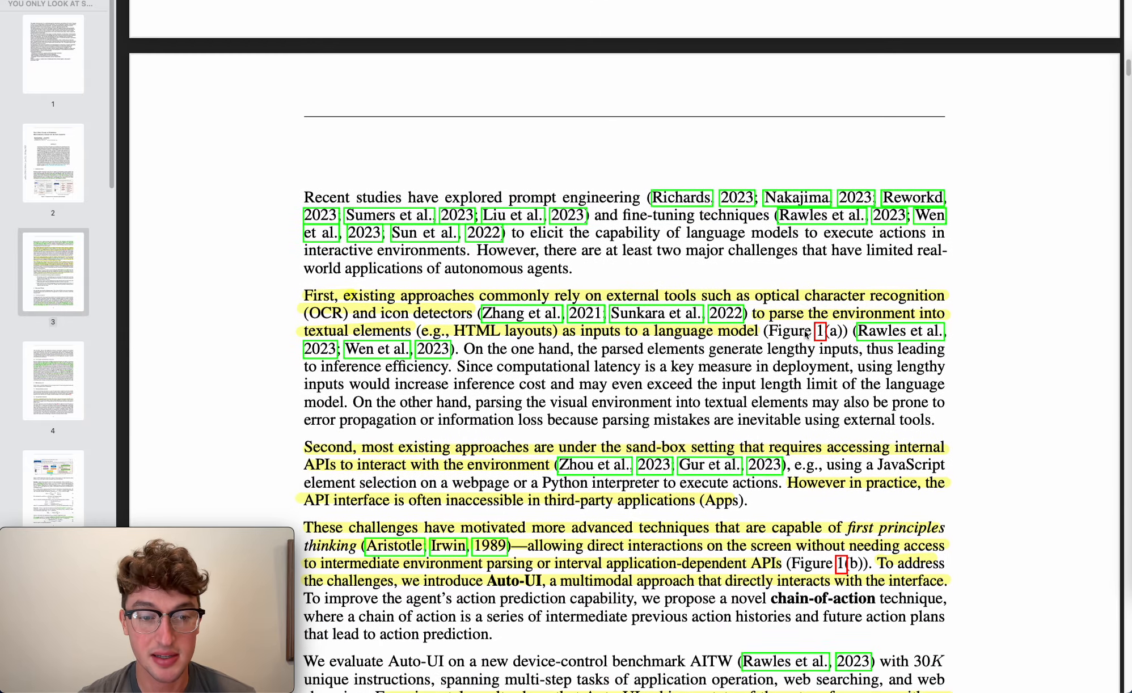
scroll(down, 3)
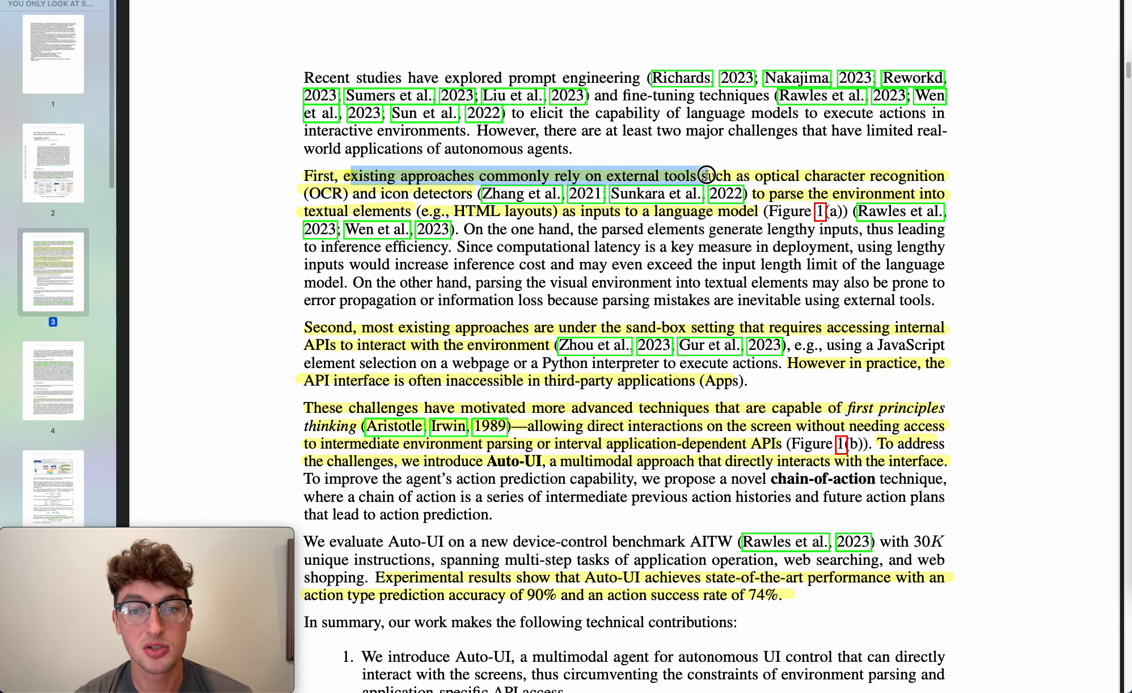
mouse_move(884, 179)
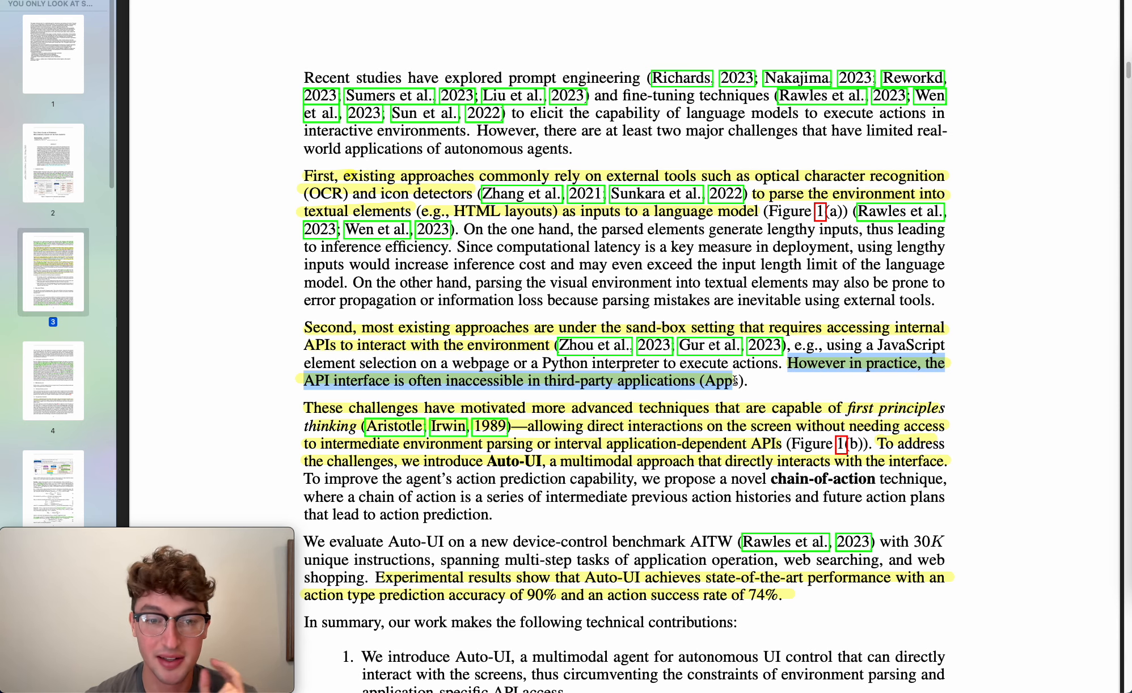
scroll(down, 3)
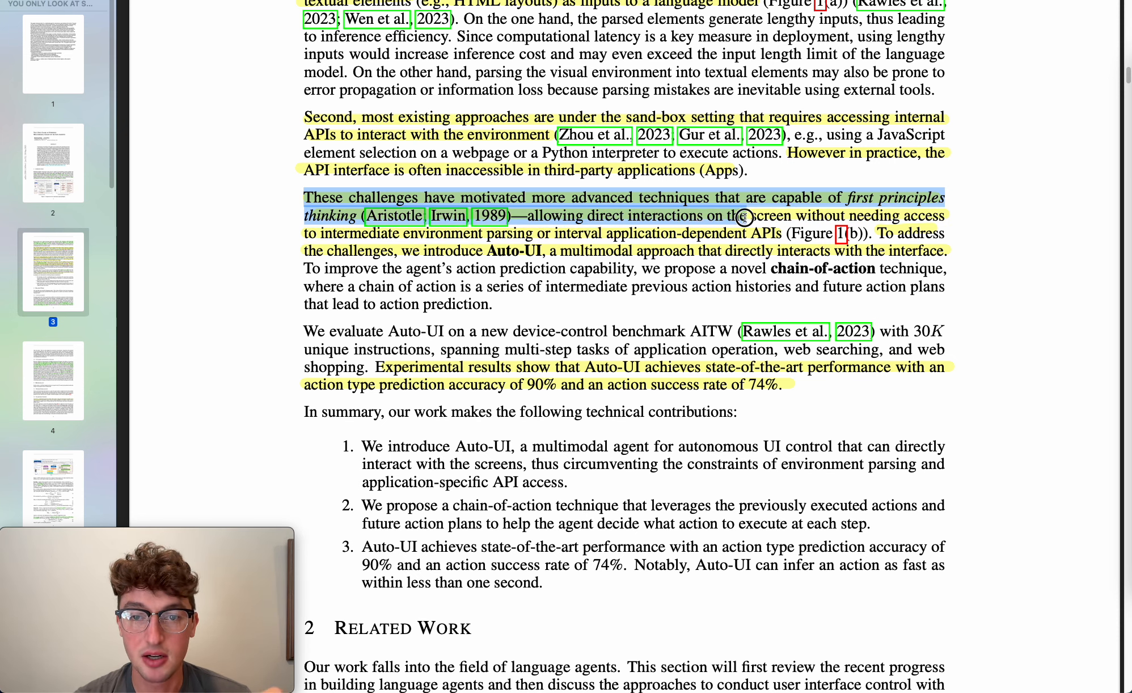
mouse_move(751, 203)
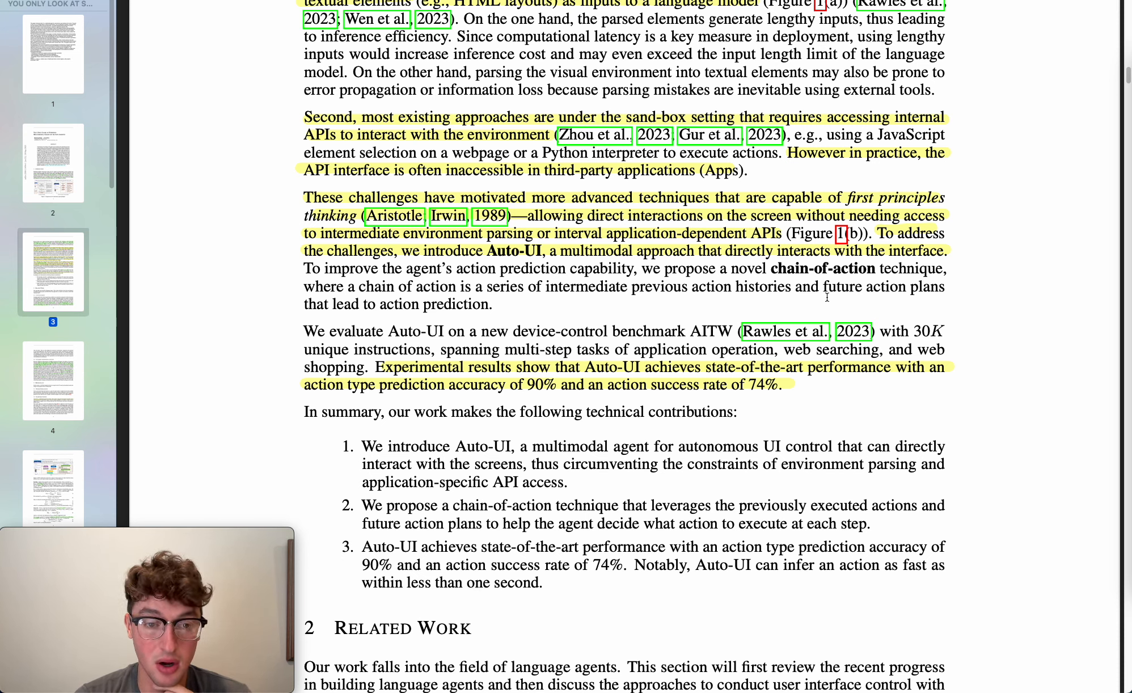
mouse_move(437, 337)
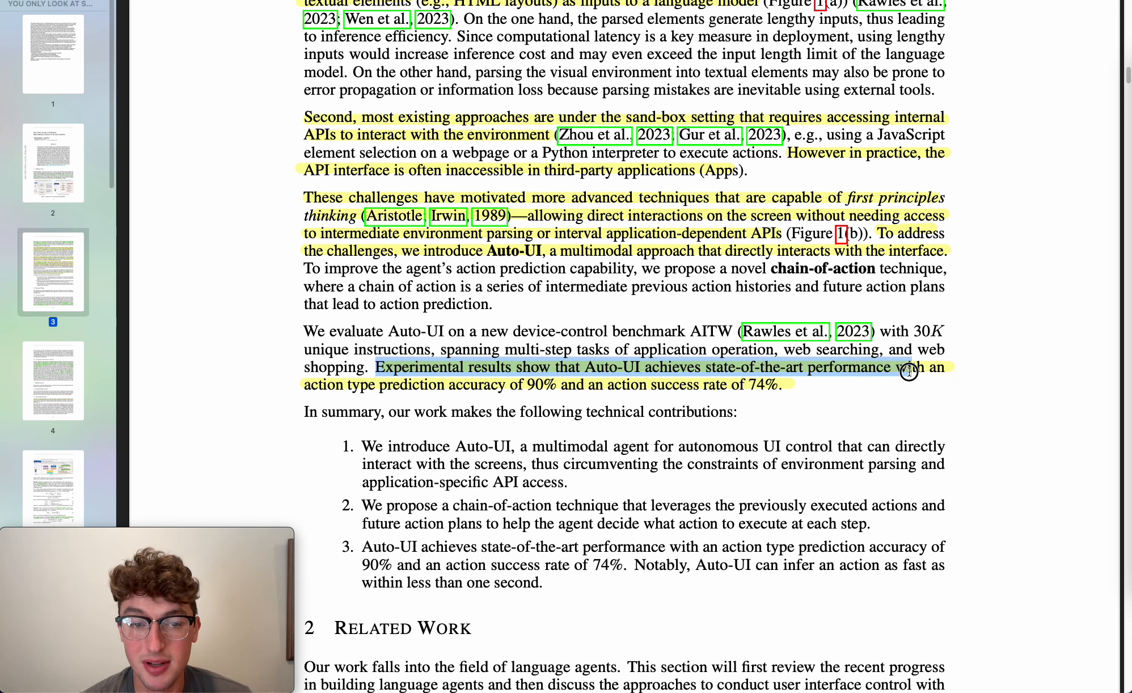
mouse_move(549, 387)
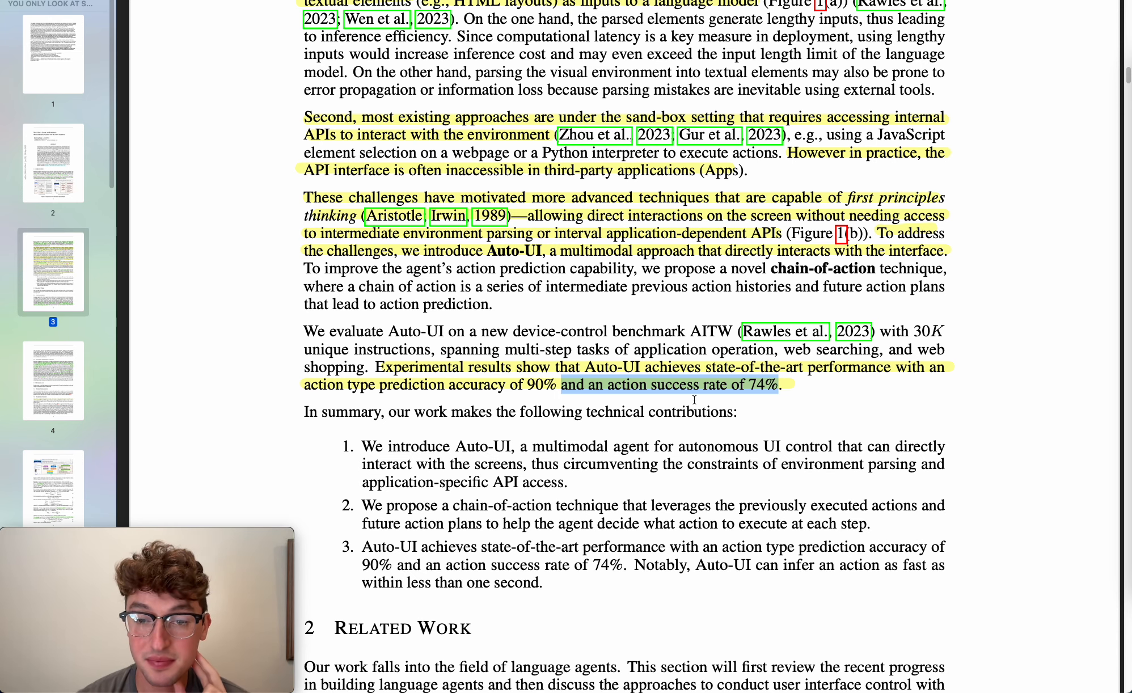
scroll(down, 3)
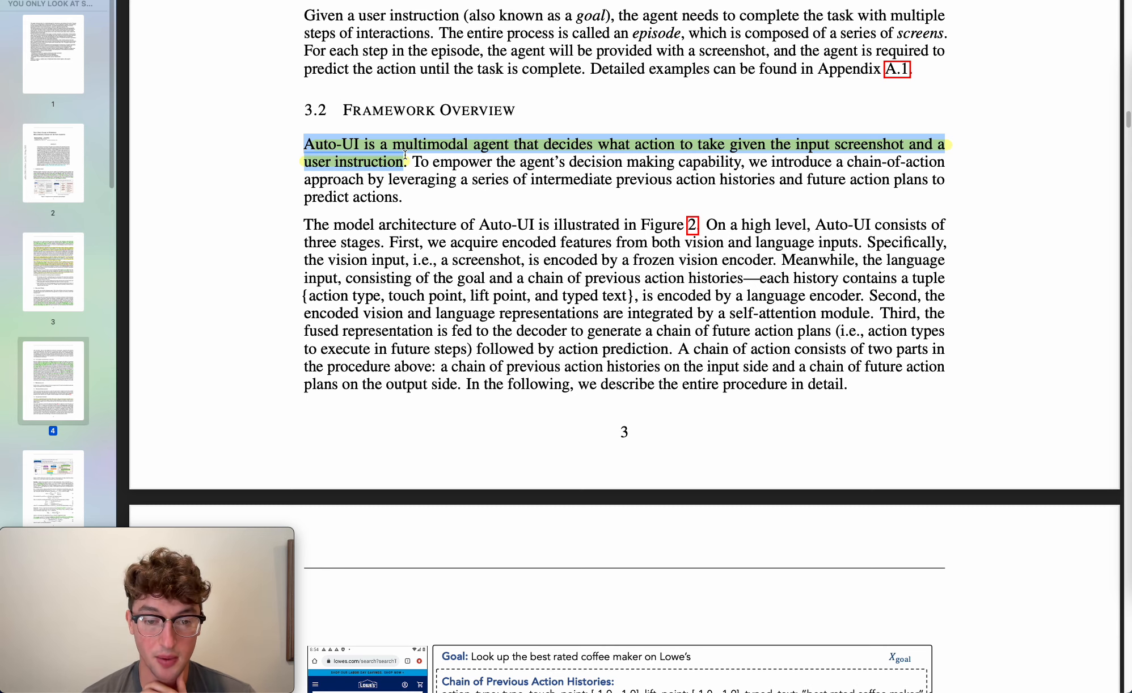
scroll(down, 3)
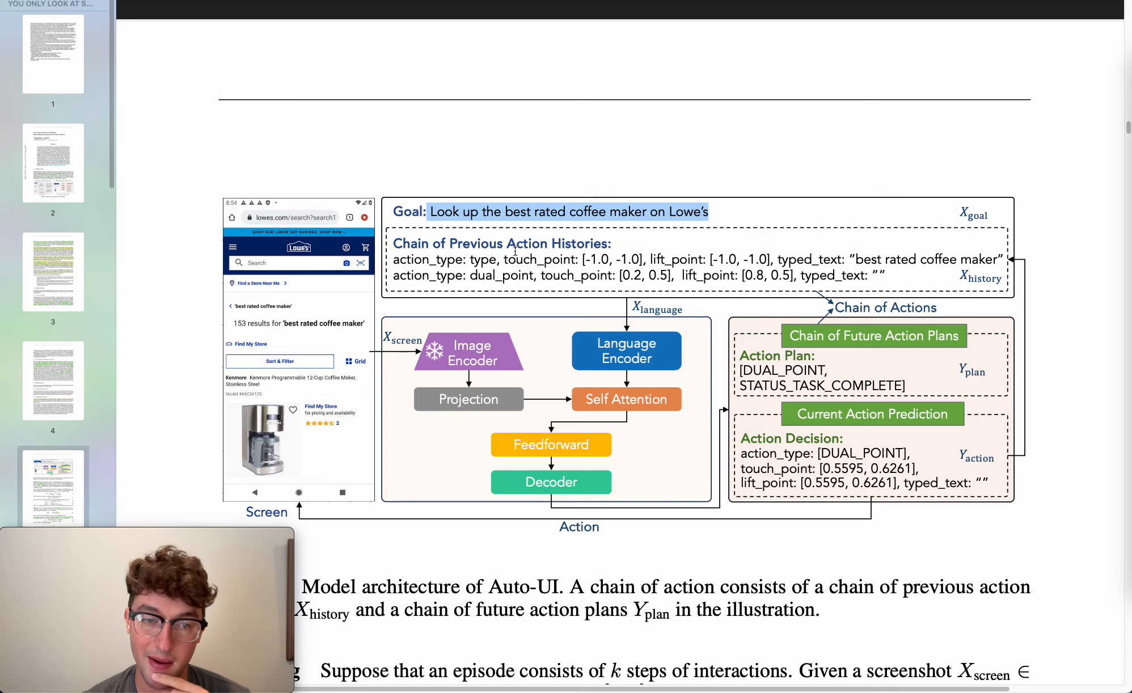
scroll(down, 3)
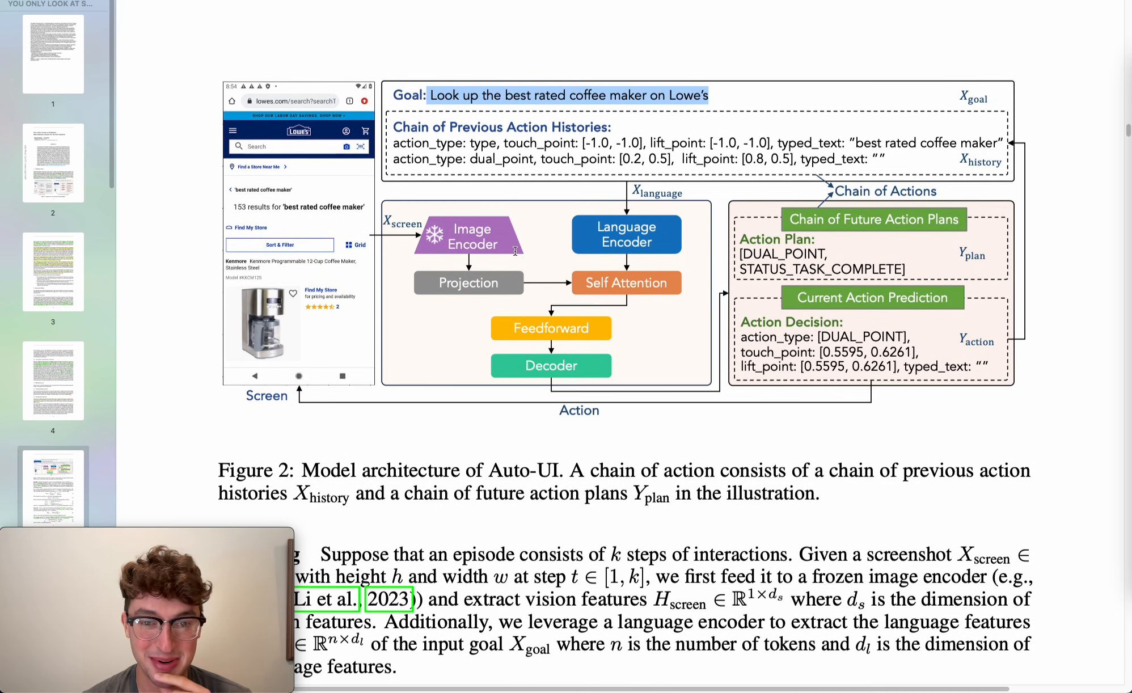
scroll(down, 3)
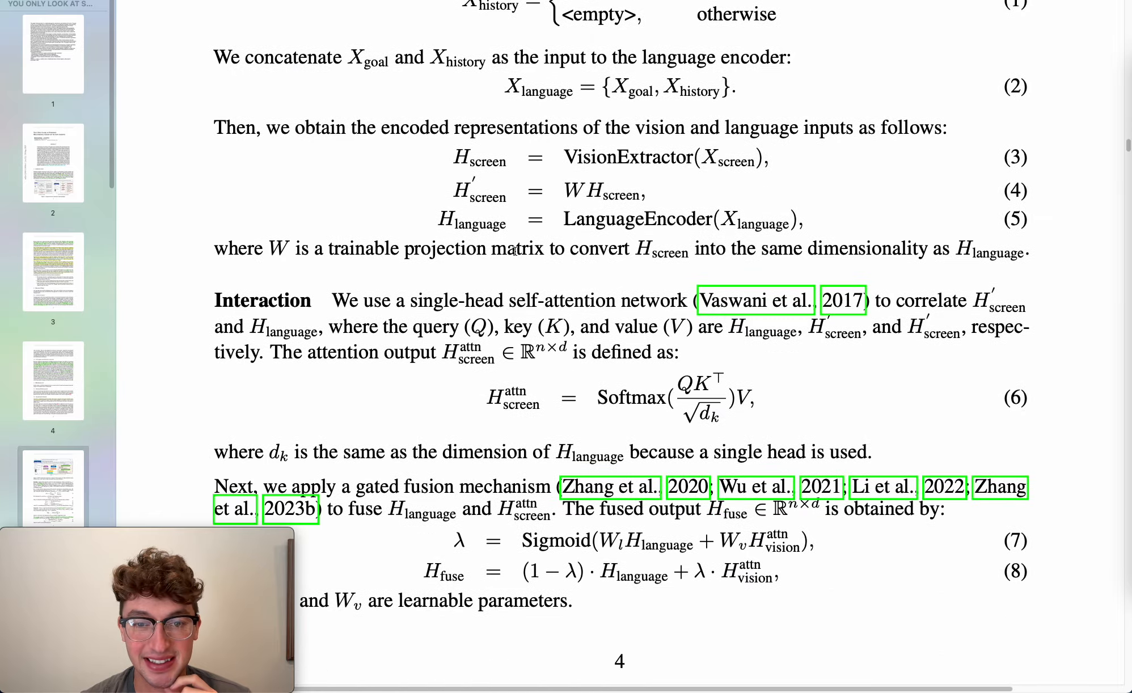
scroll(down, 3)
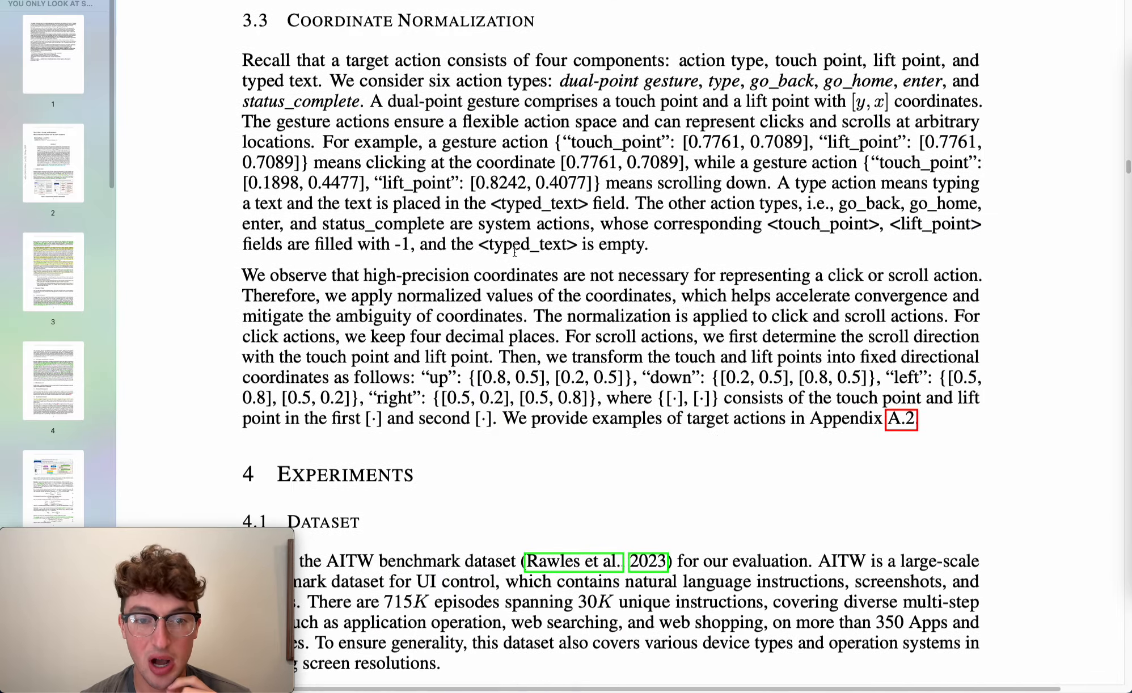
scroll(down, 3)
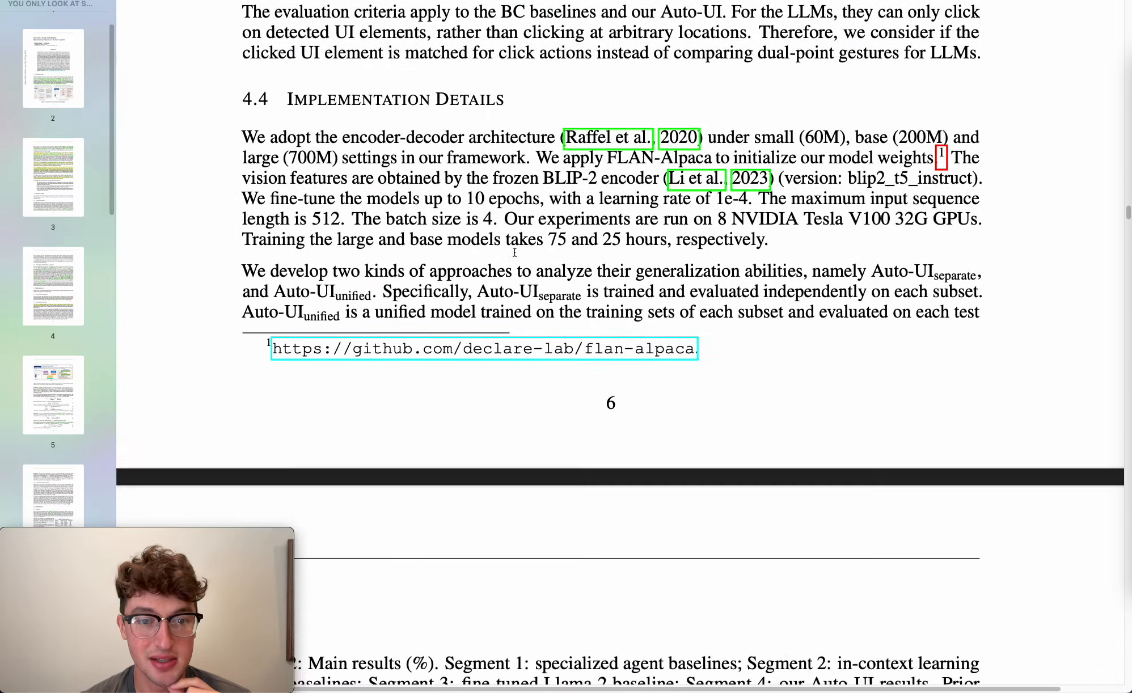
scroll(down, 3)
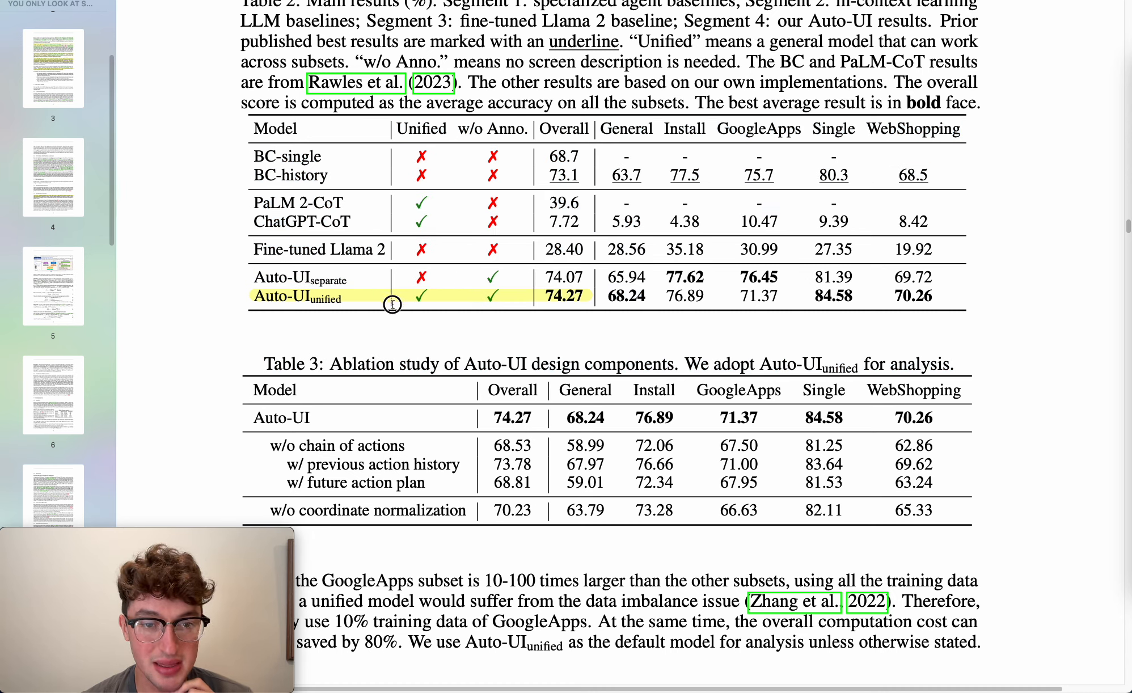
mouse_move(435, 297)
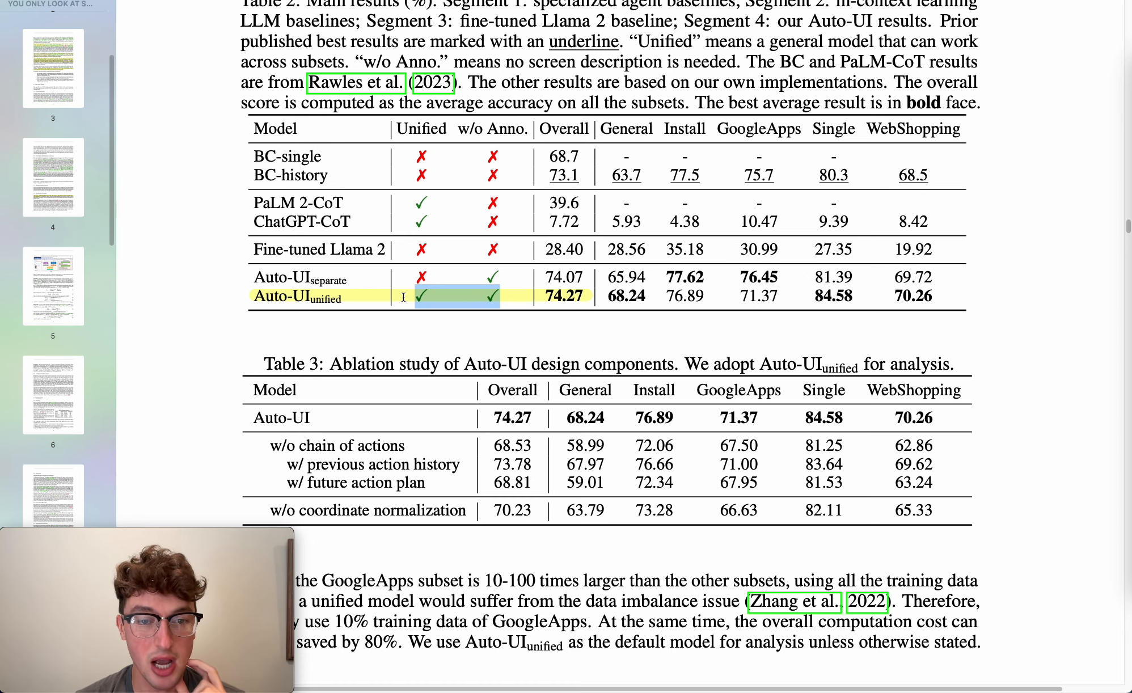
scroll(down, 3)
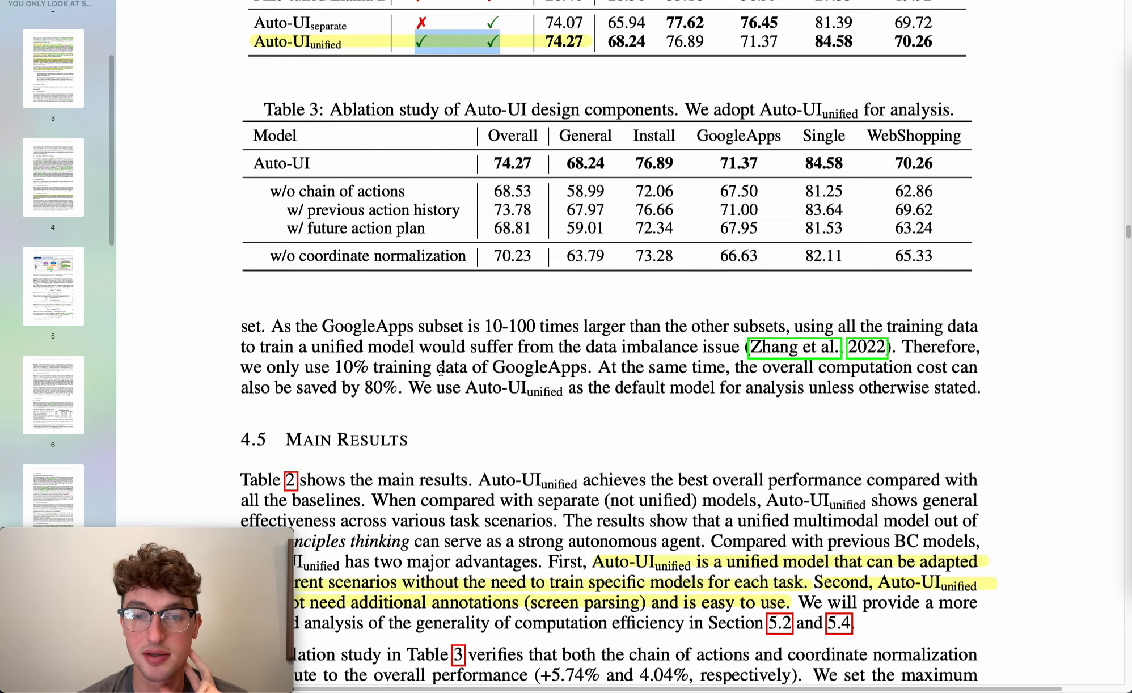
scroll(down, 3)
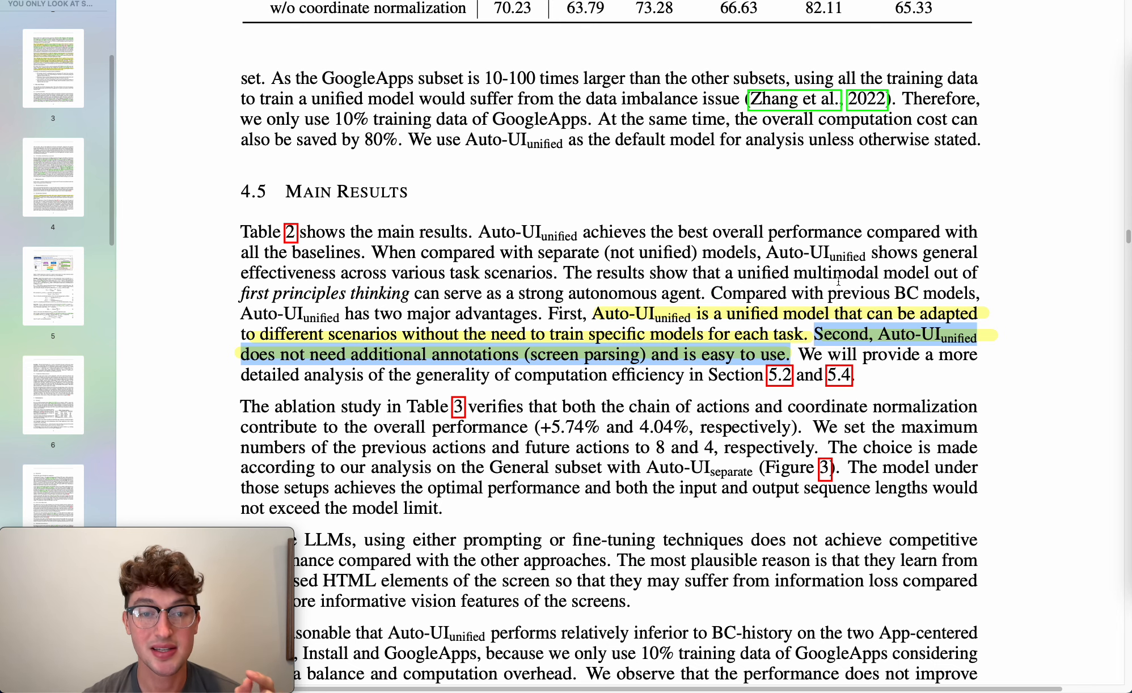
scroll(up, 3)
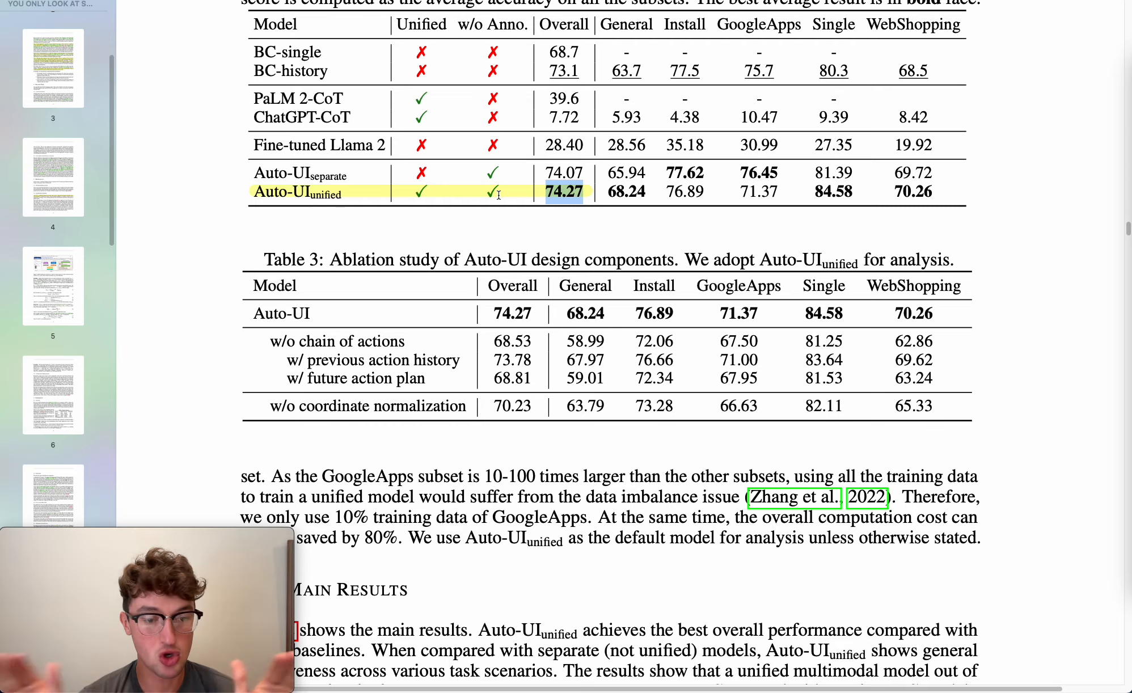
scroll(down, 3)
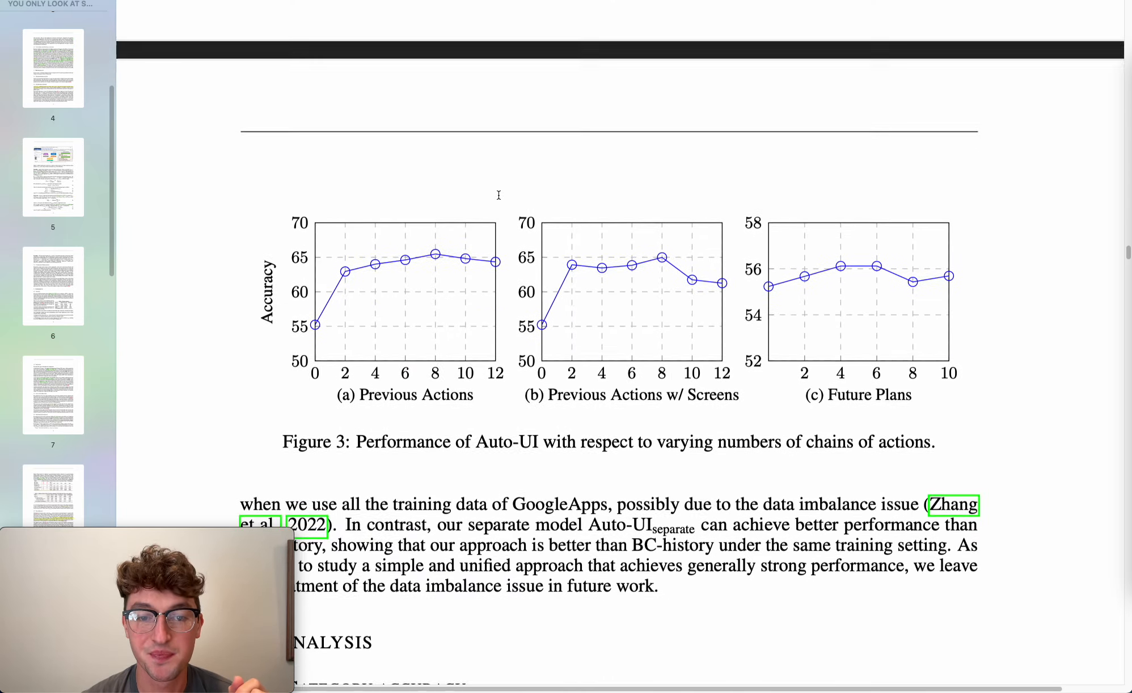
scroll(down, 3)
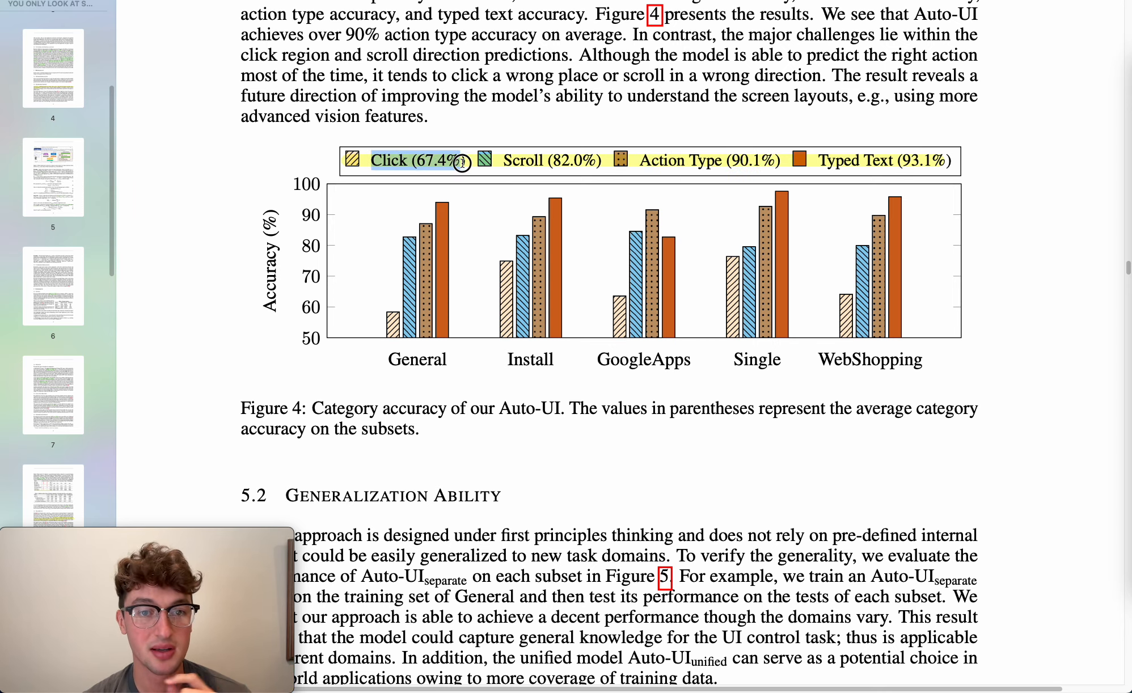
mouse_move(467, 385)
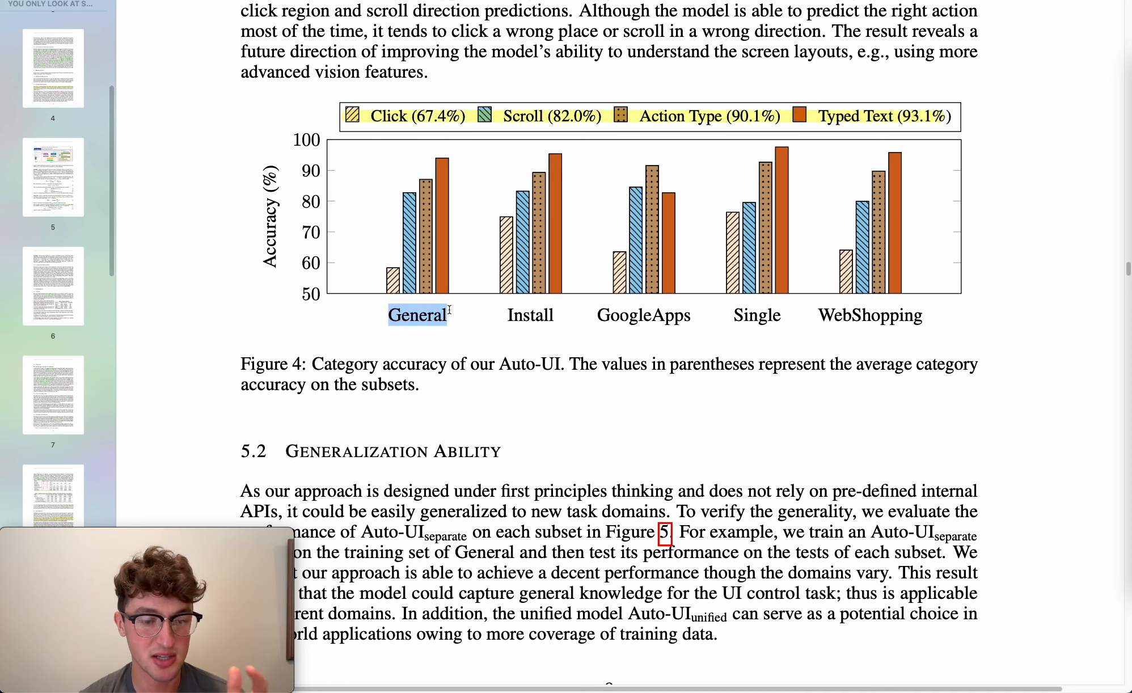
mouse_move(501, 305)
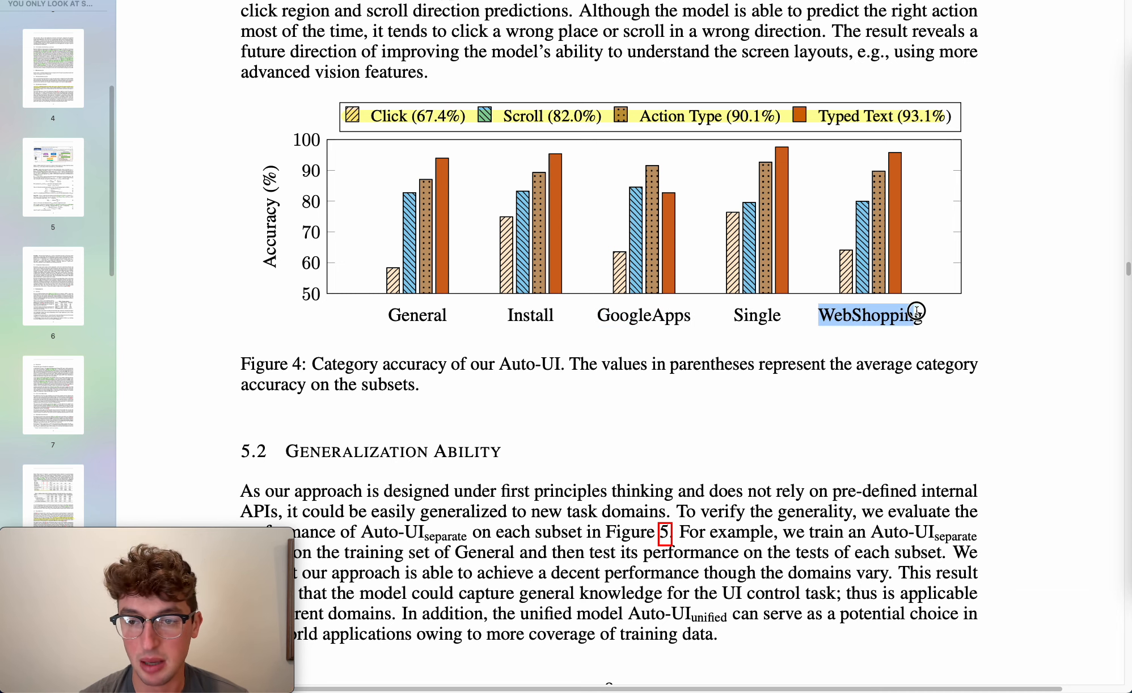
scroll(down, 3)
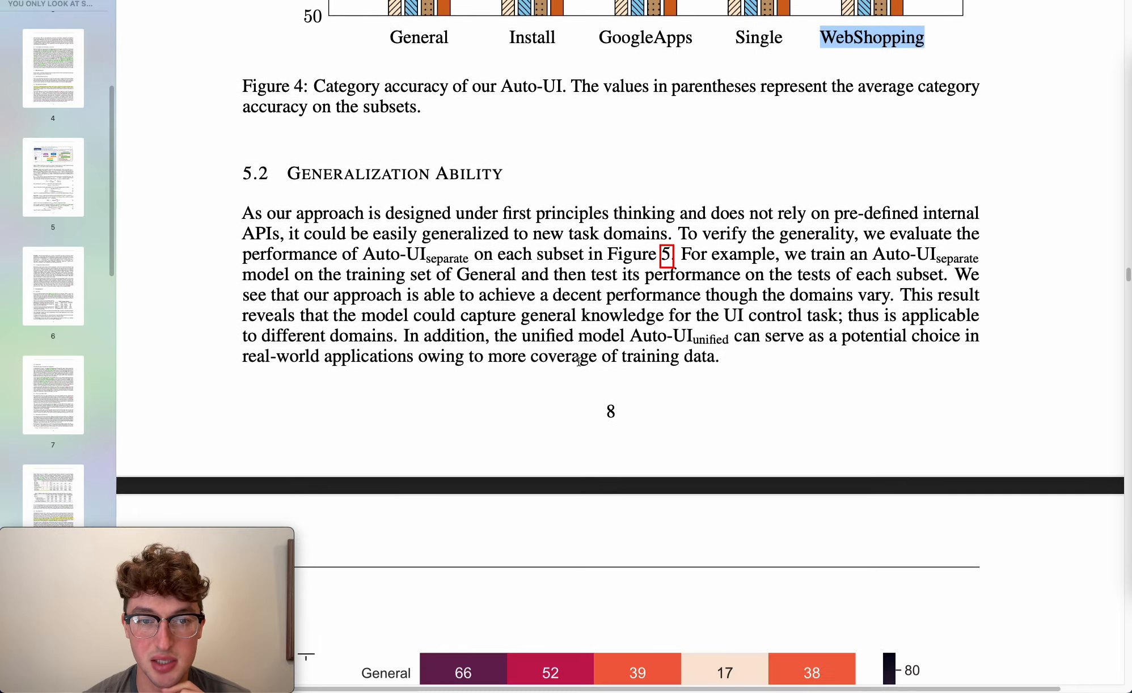
scroll(down, 3)
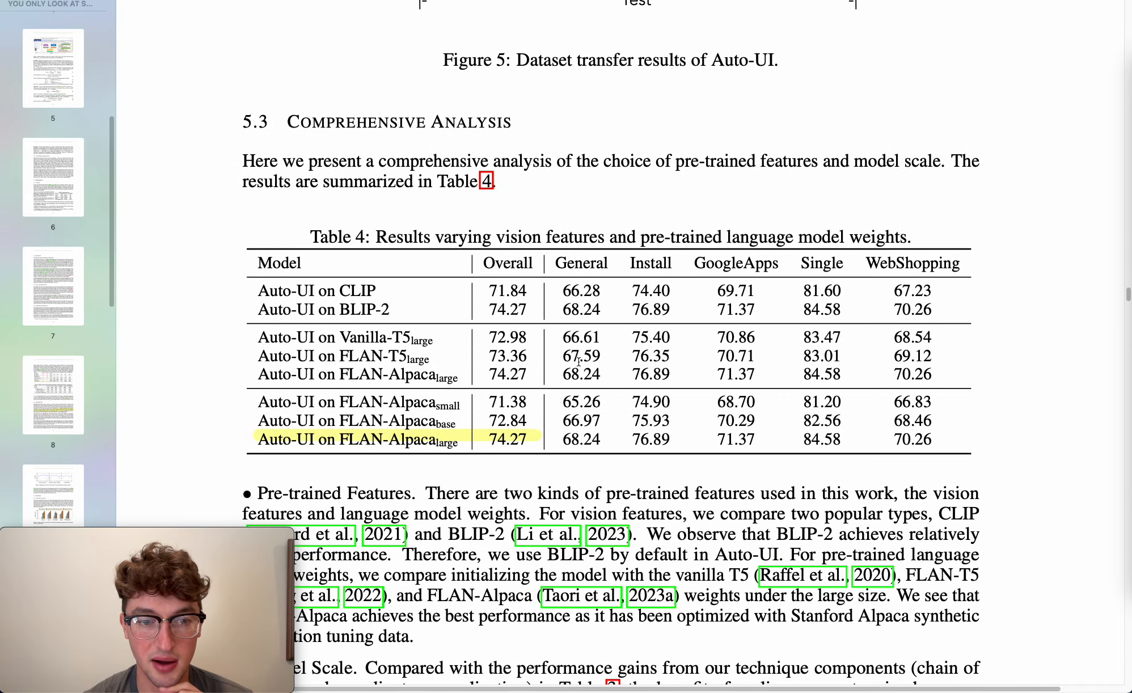
scroll(down, 3)
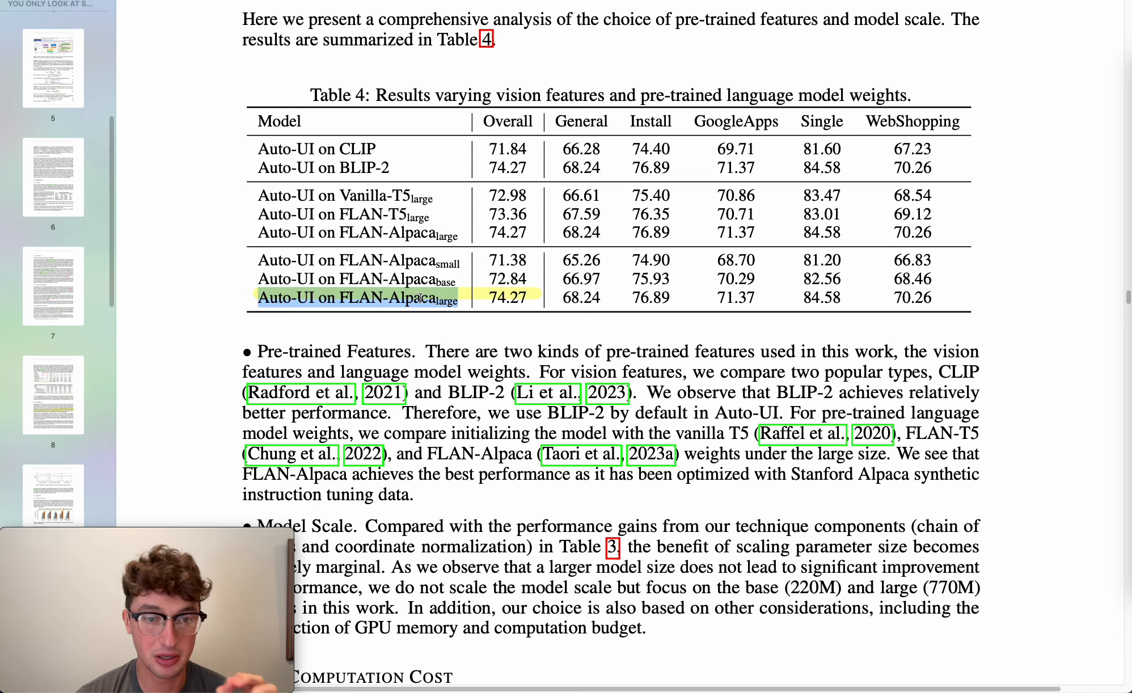
scroll(down, 3)
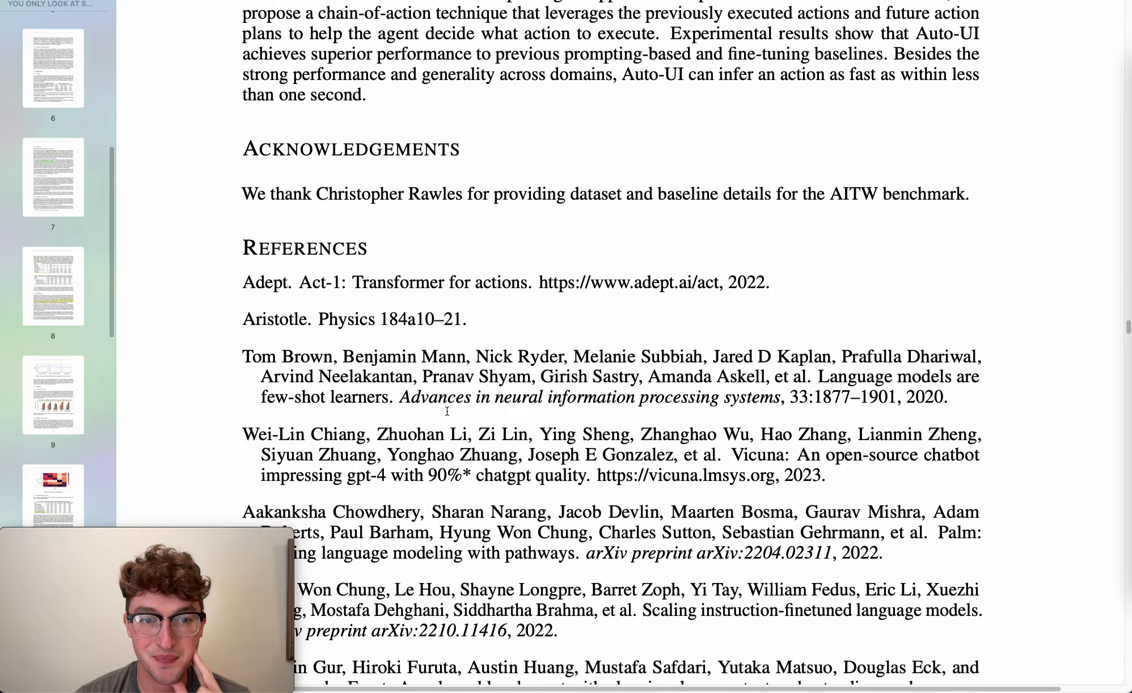
scroll(up, 3)
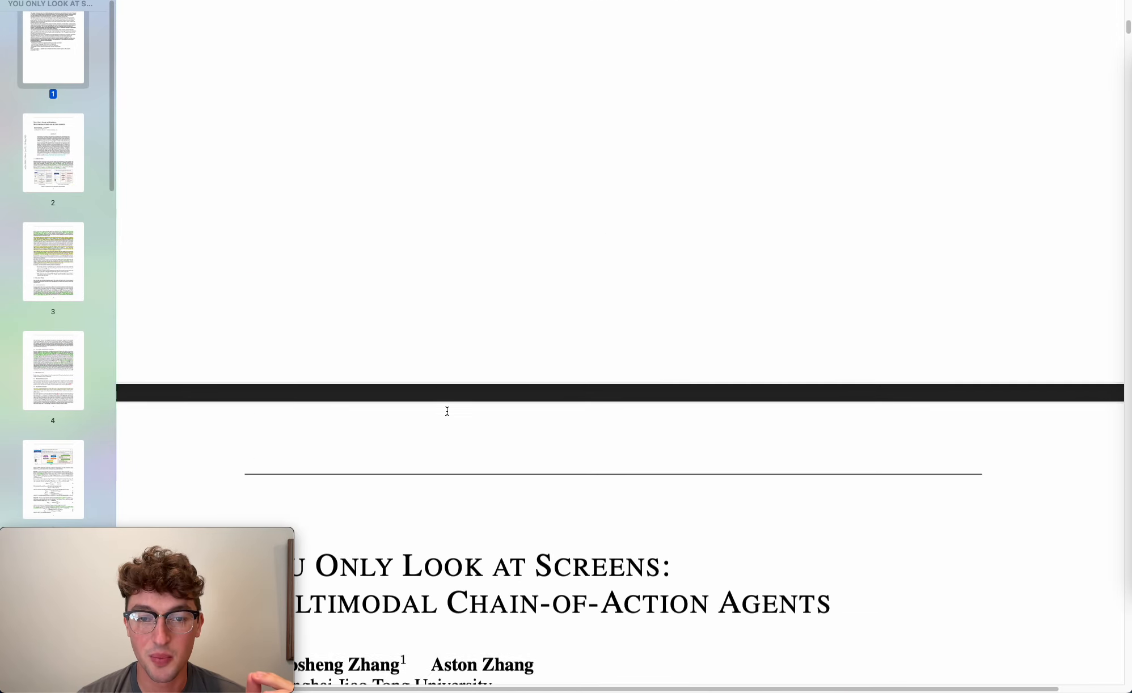
scroll(down, 3)
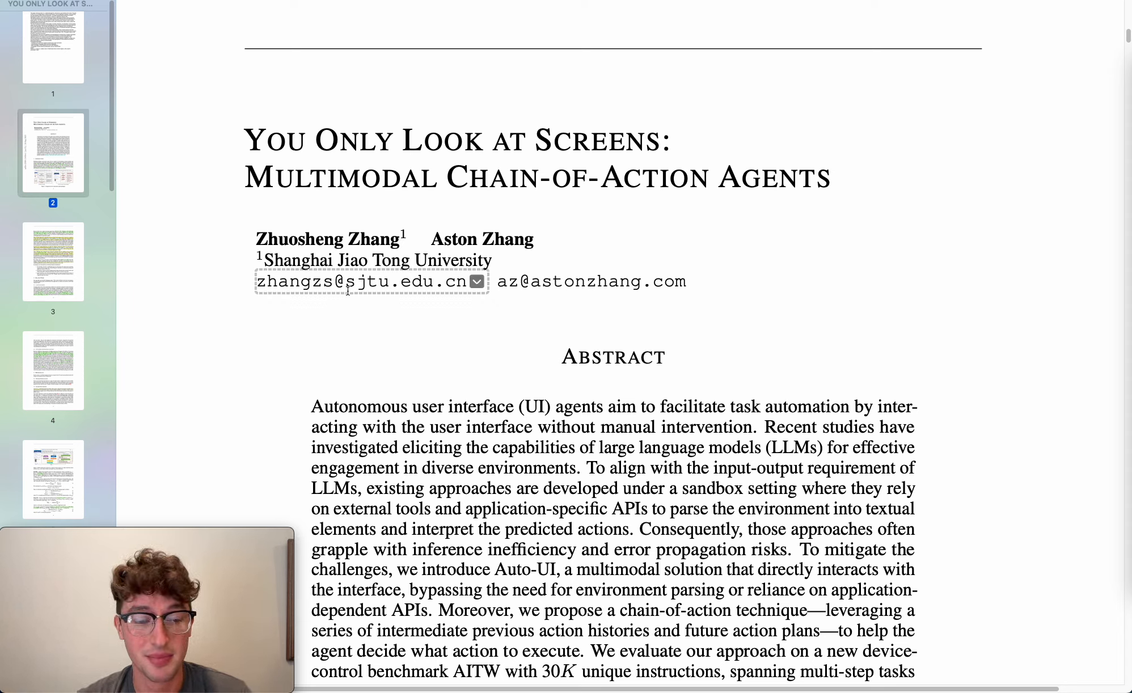
mouse_move(470, 219)
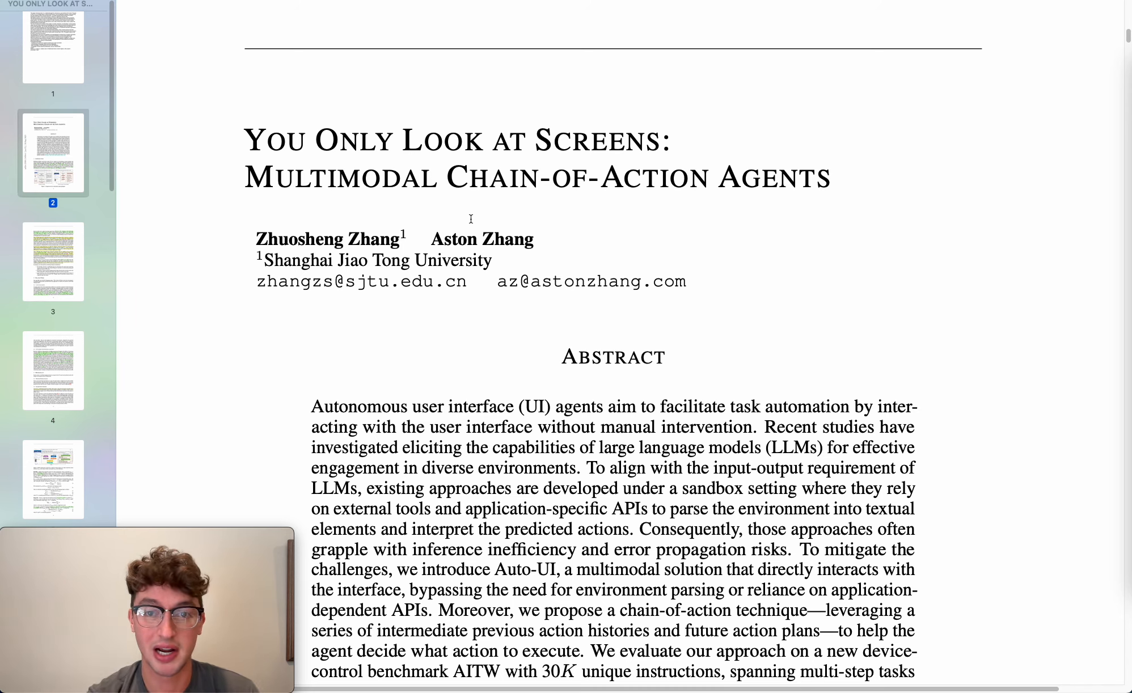
mouse_move(686, 29)
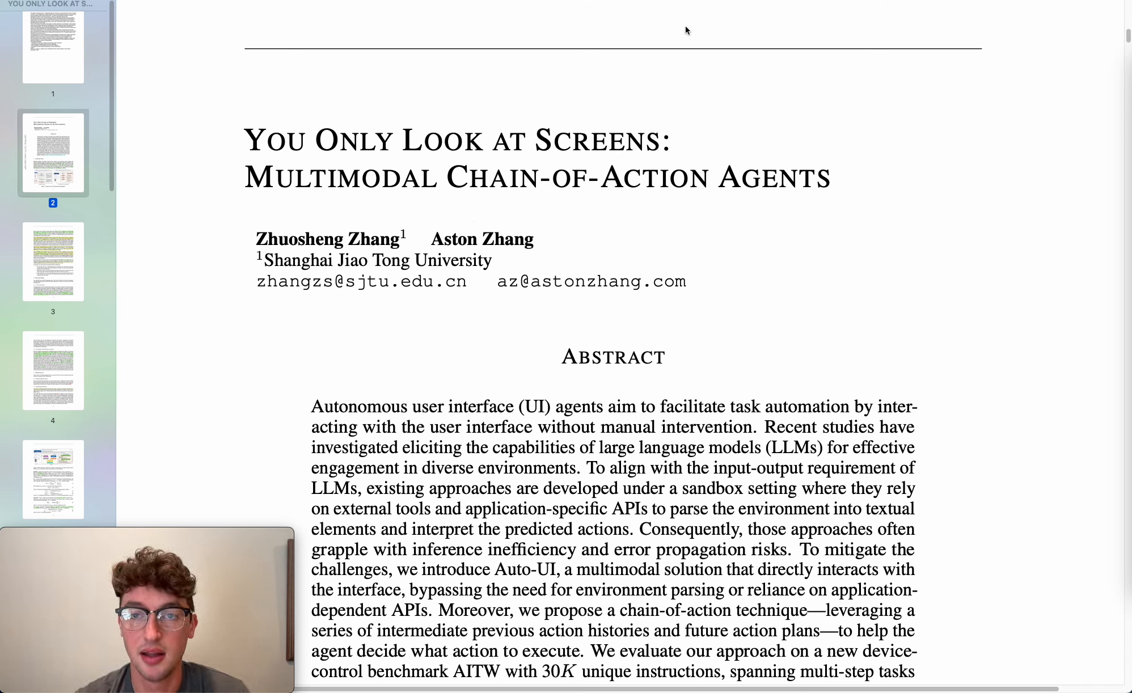